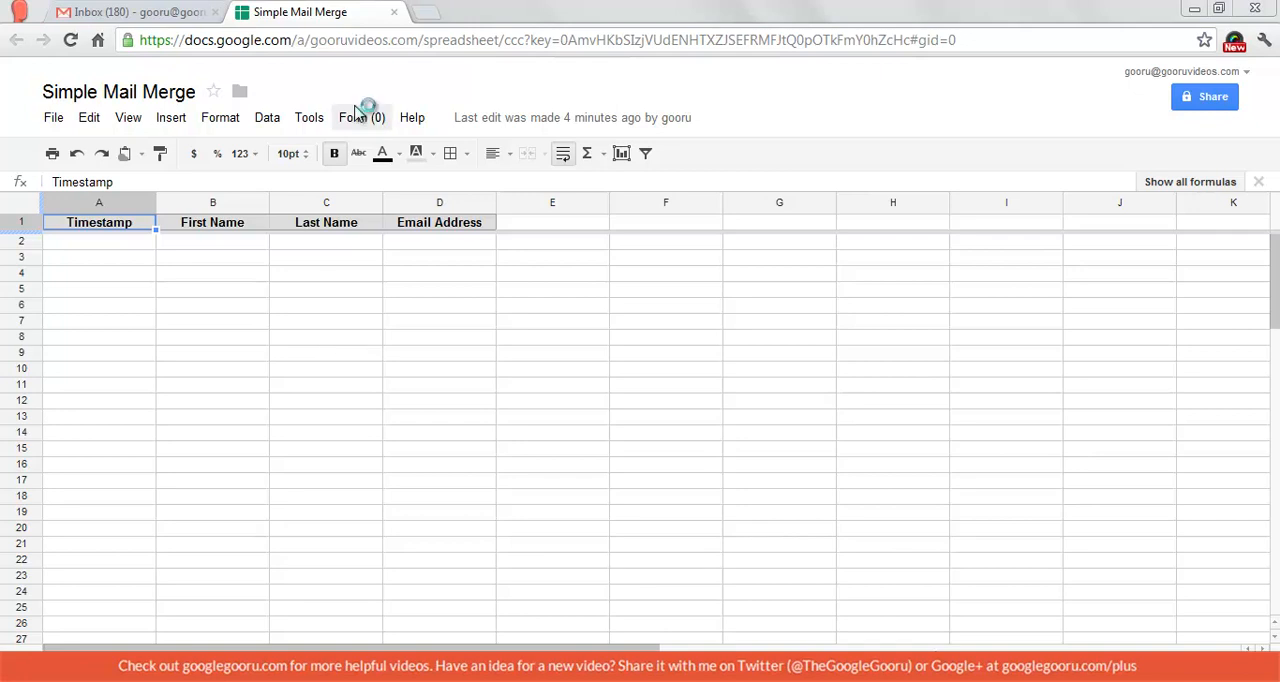
Open the Simple Mail Merge form for editing via Form > Edit form
left_click(360, 117)
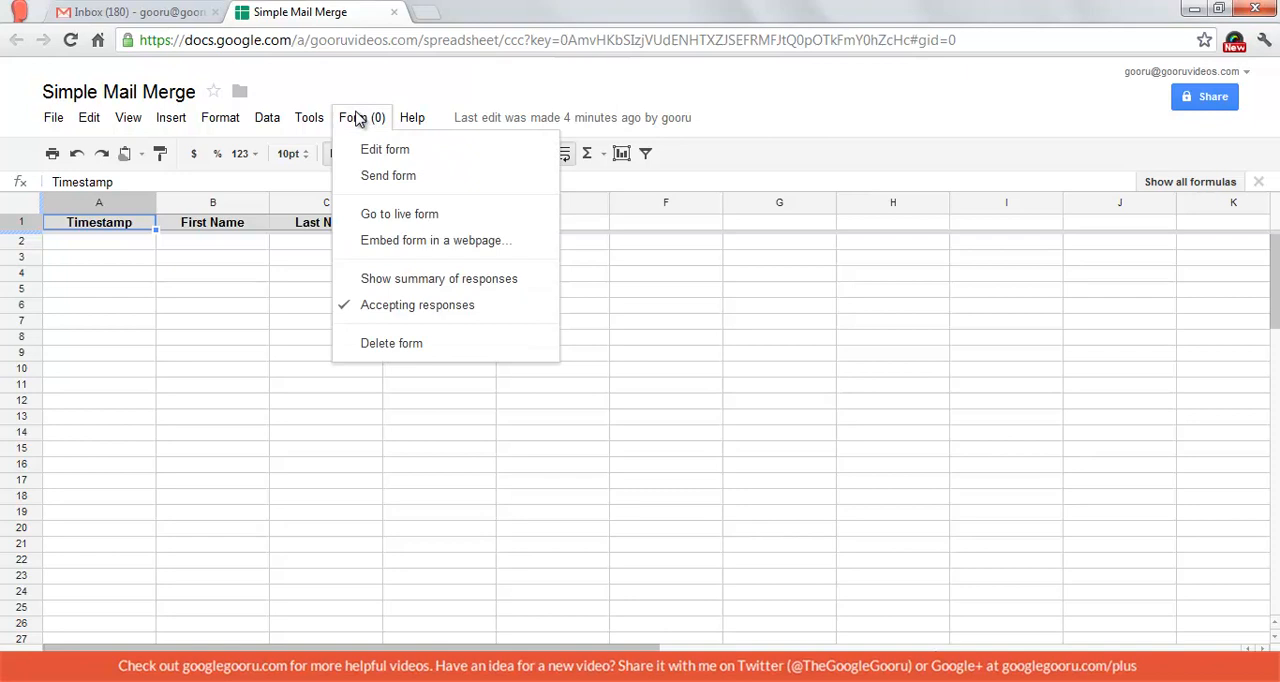
mouse_move(357, 122)
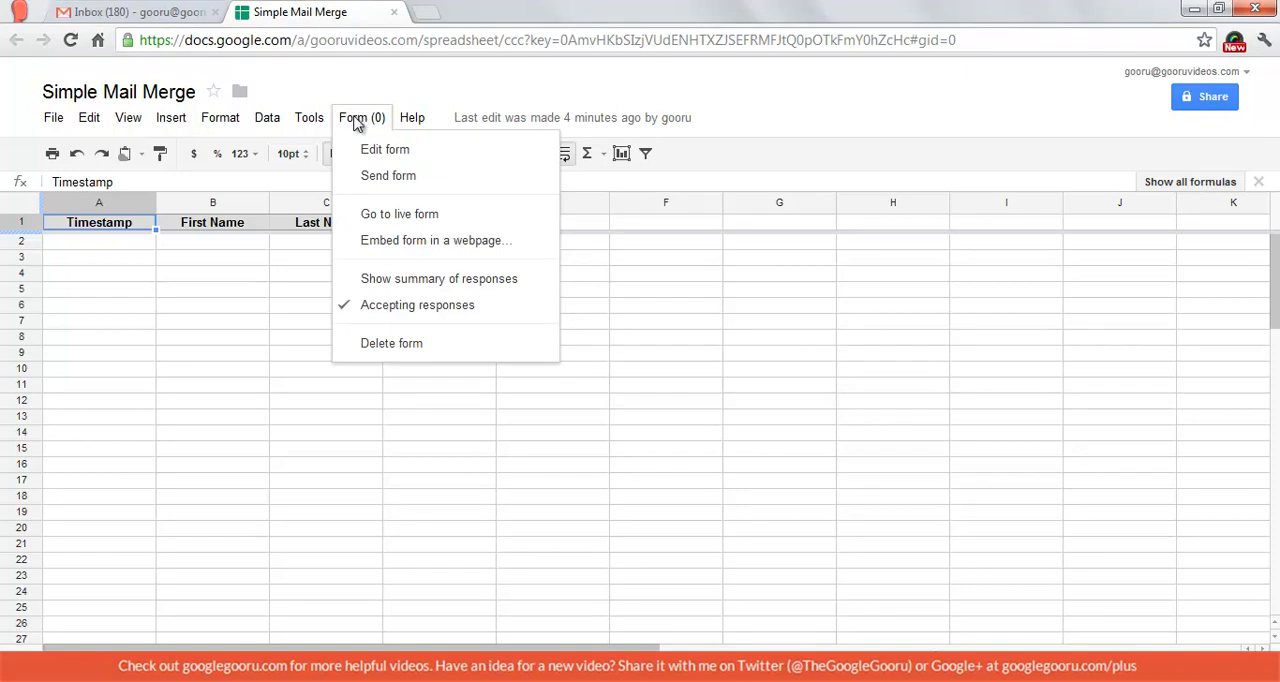
mouse_move(385, 149)
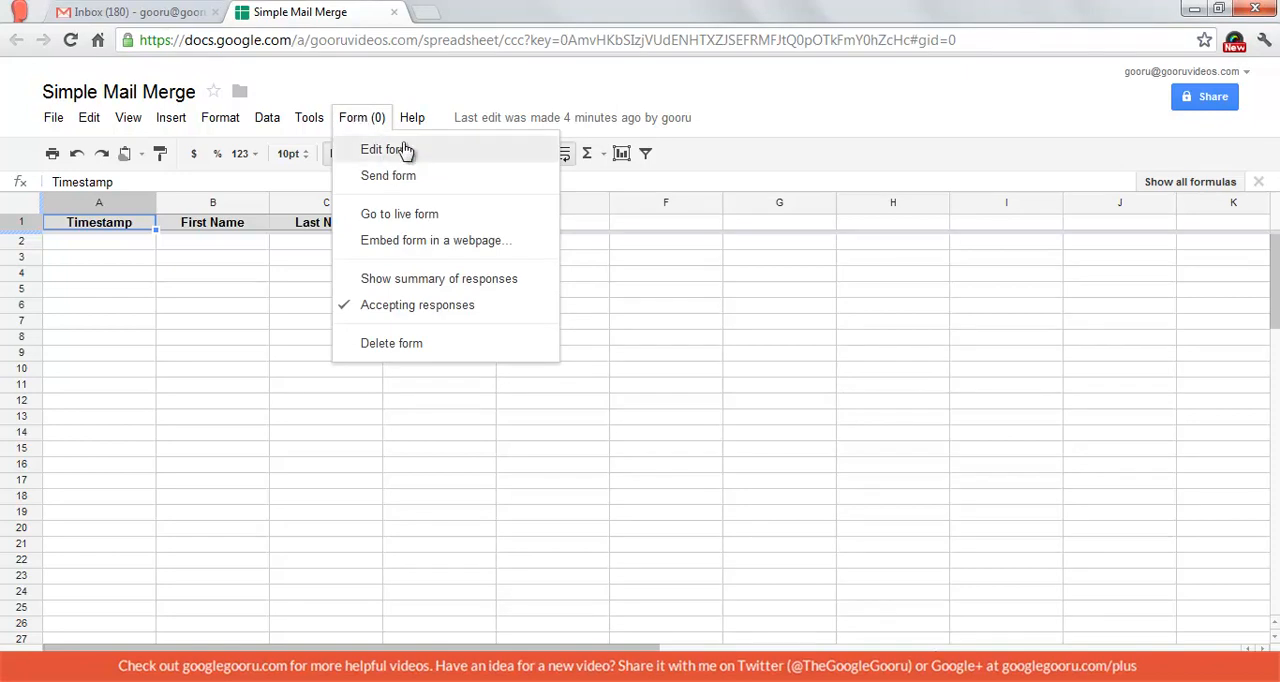
left_click(383, 149)
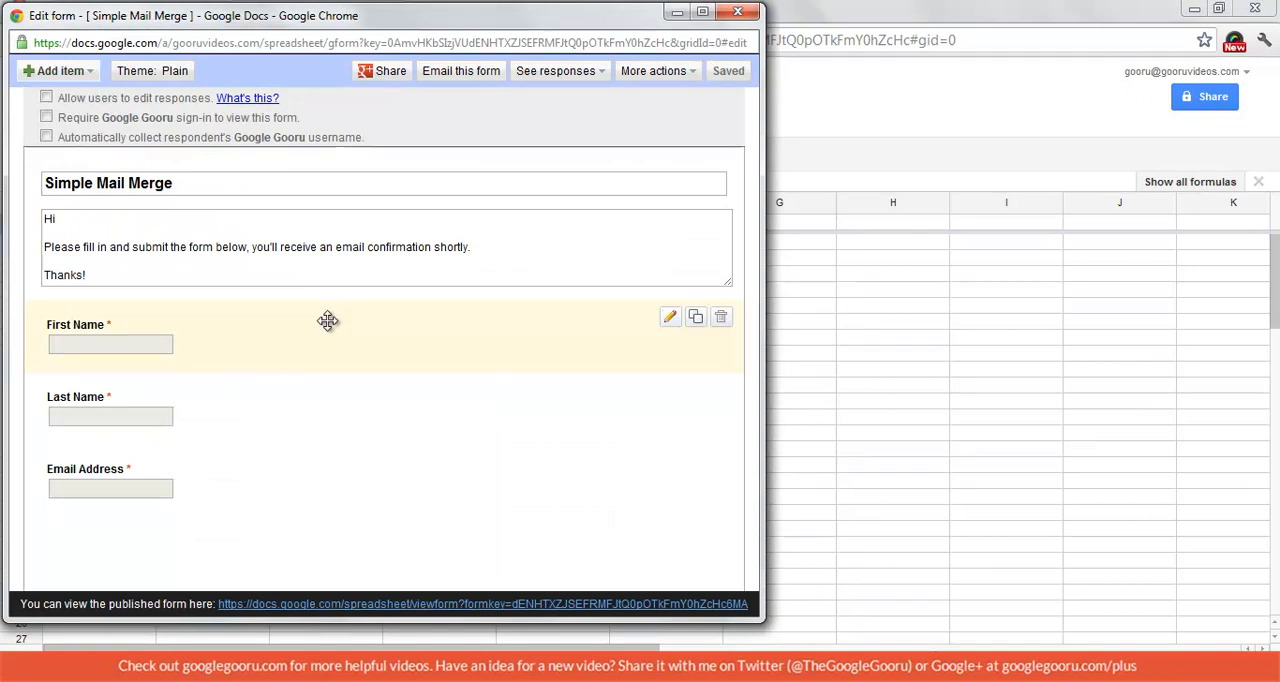
mouse_move(400, 328)
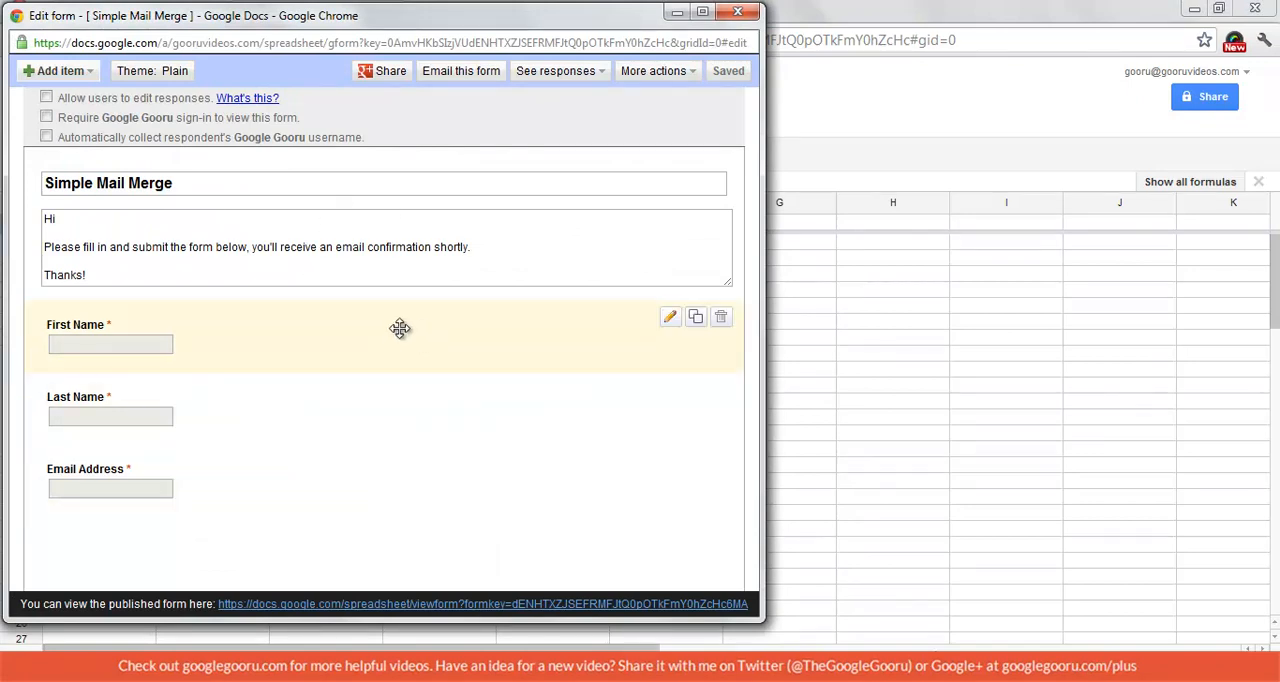
mouse_move(382, 422)
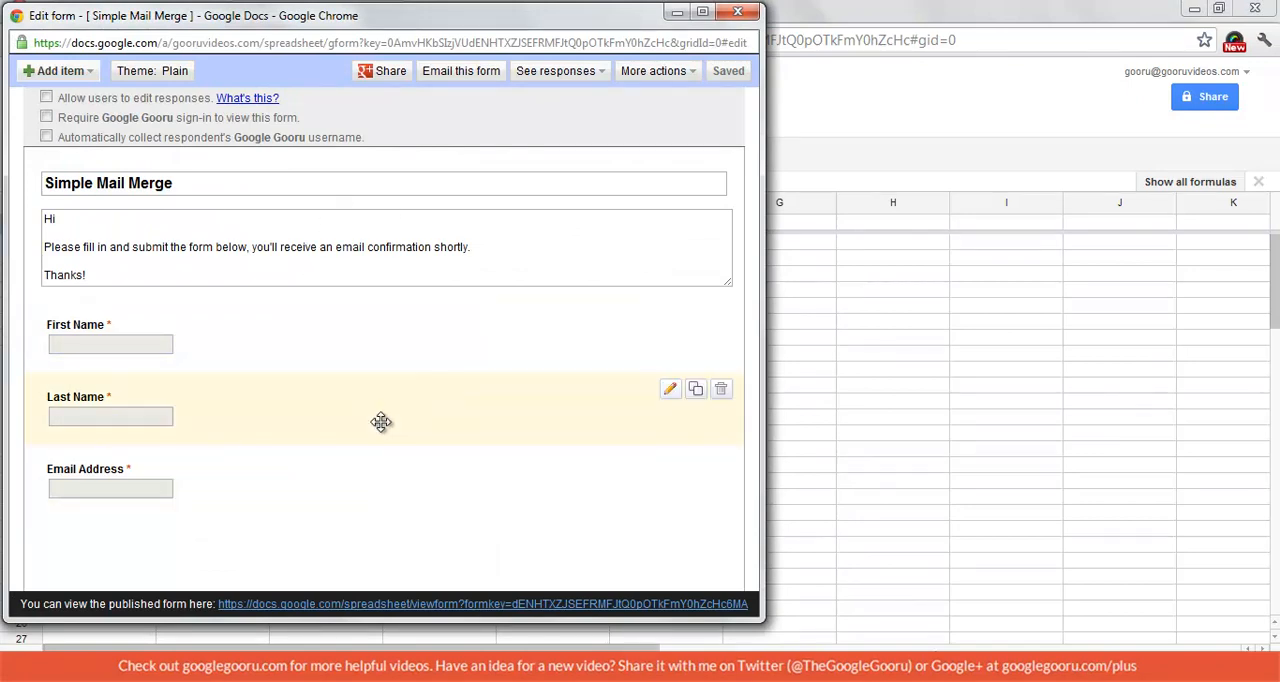
mouse_move(382, 488)
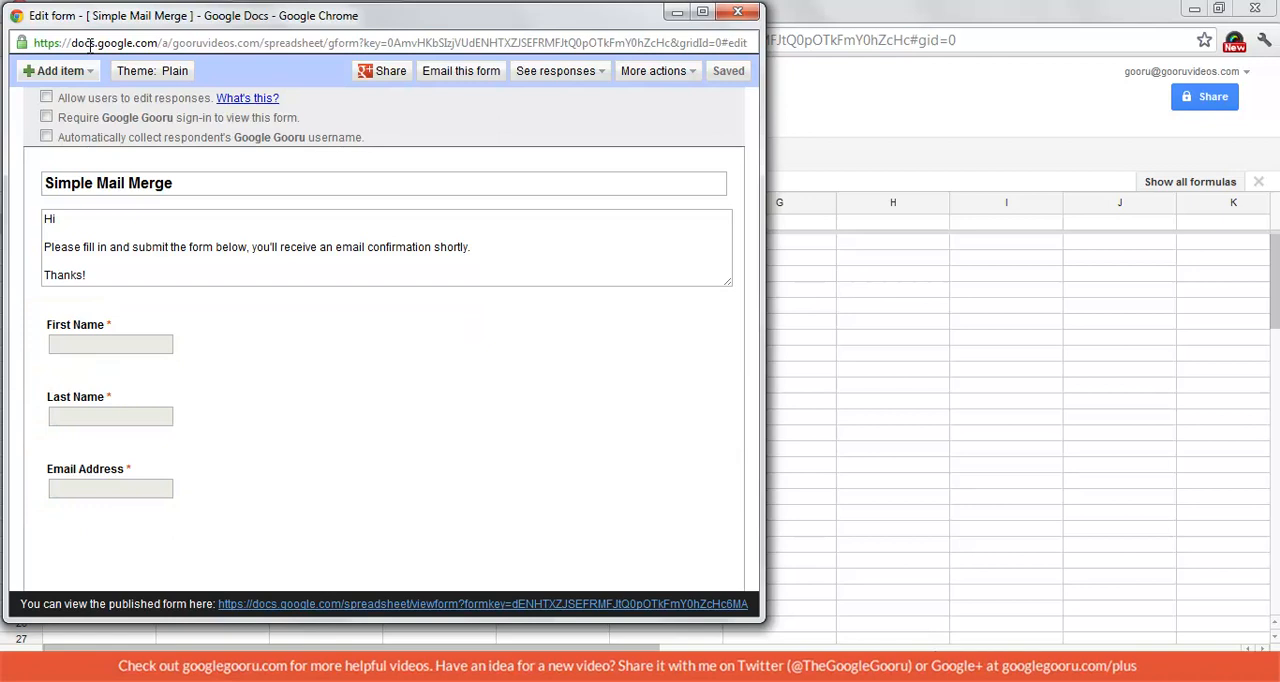
Add a required text question titled 'Department' and save the form
left_click(62, 71)
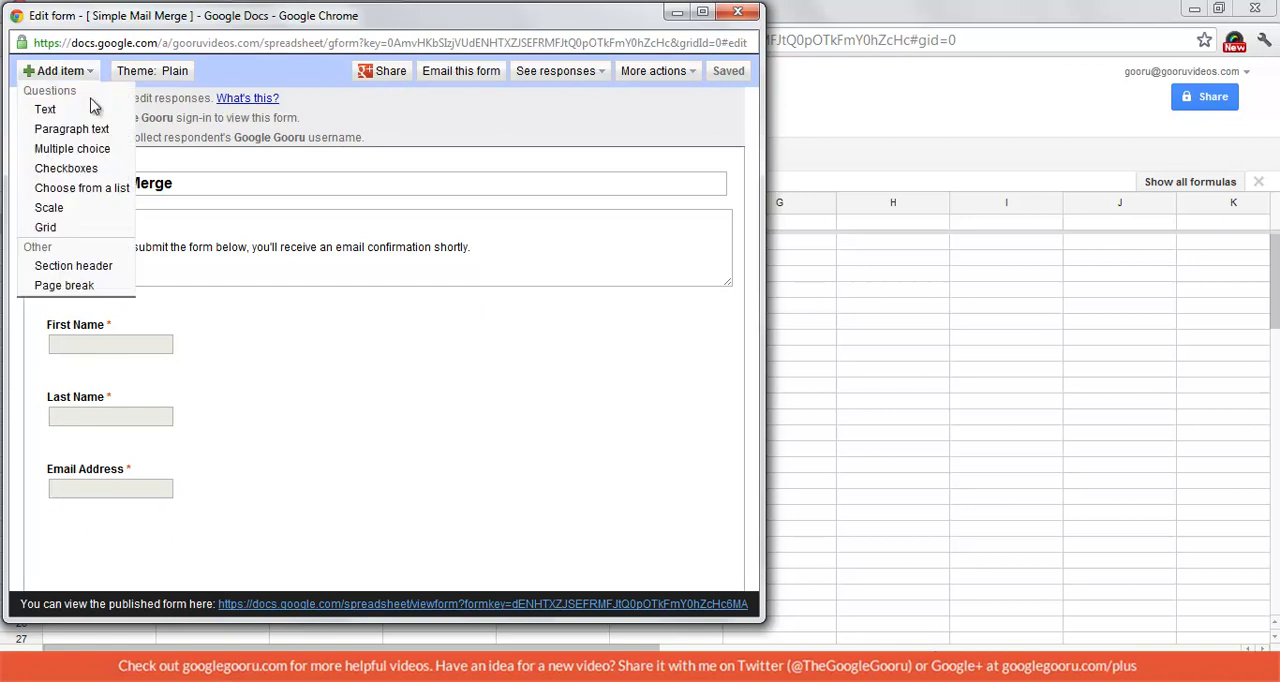
left_click(44, 109)
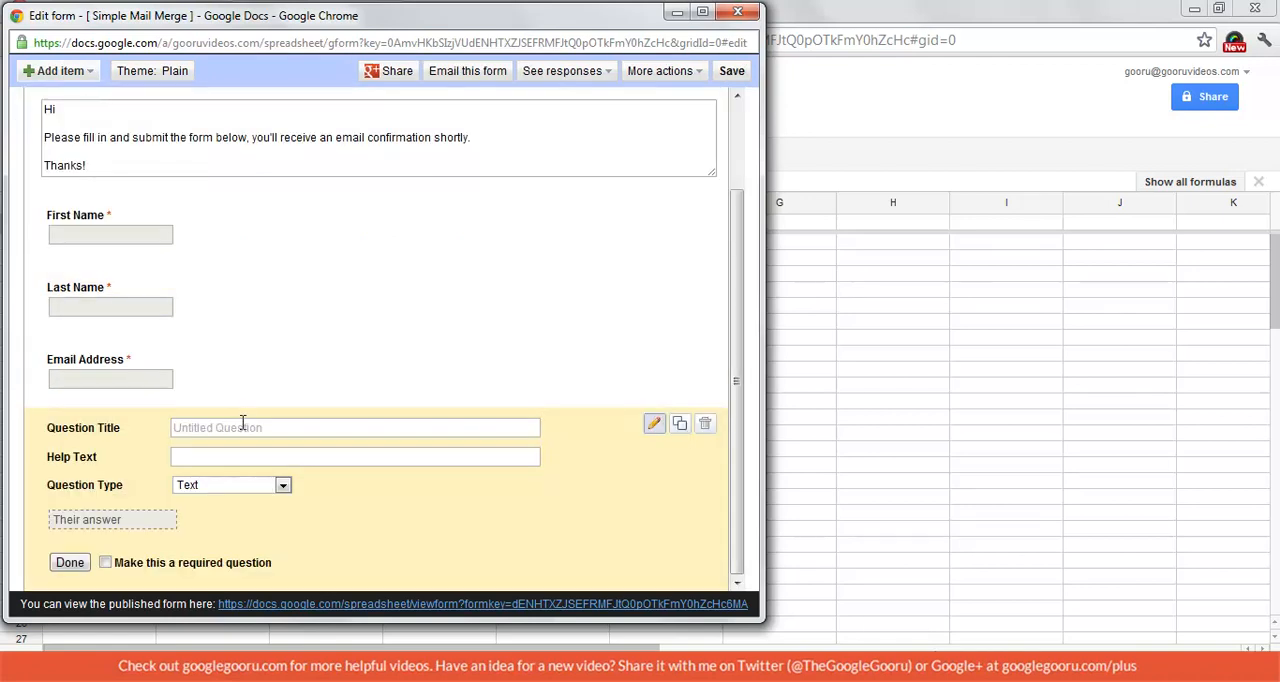
type("Department")
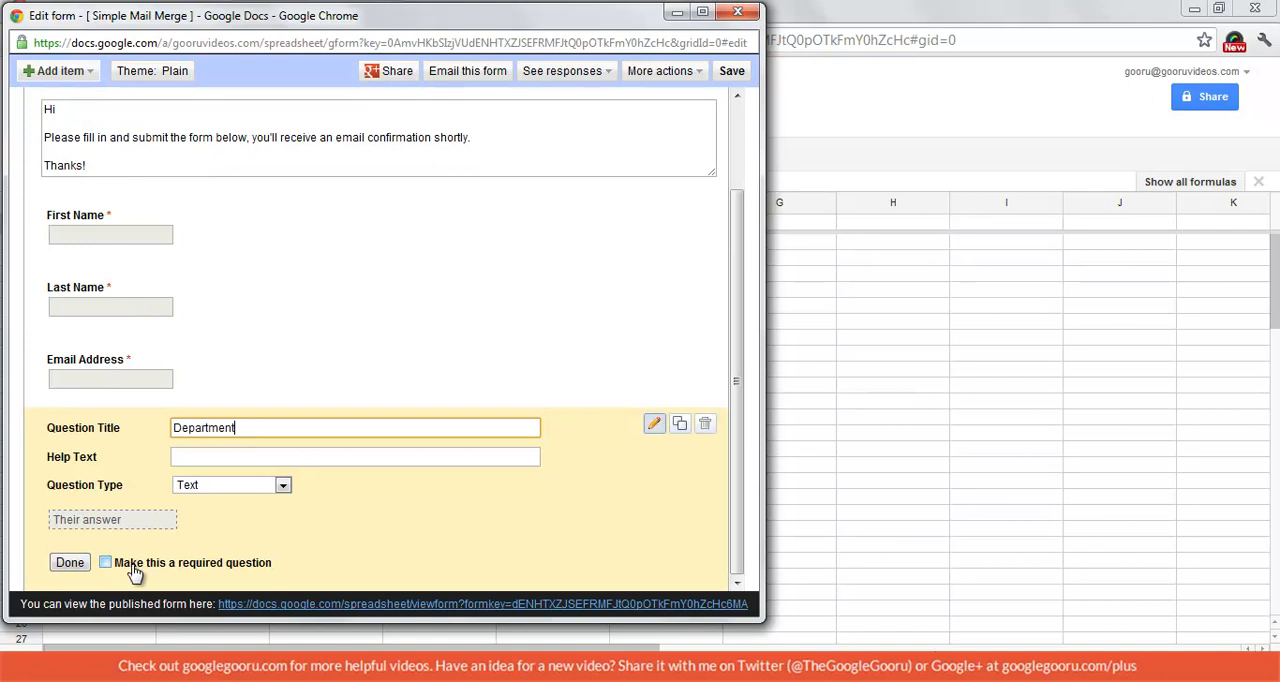
left_click(106, 562)
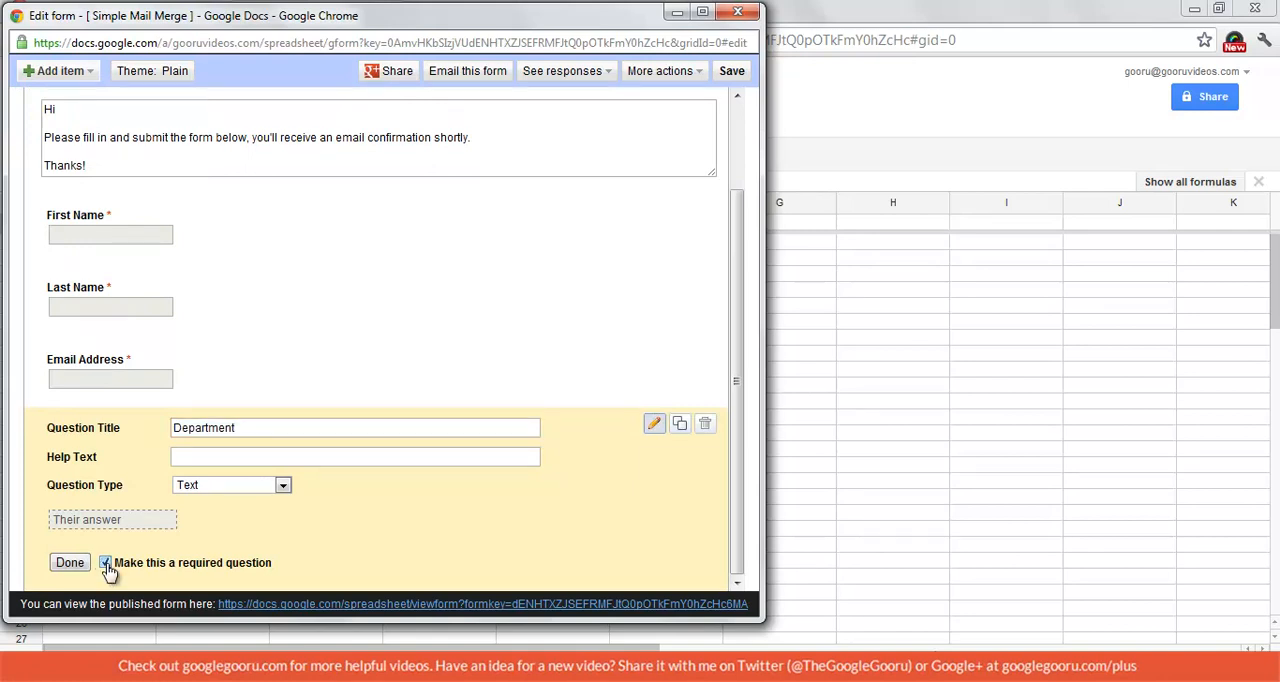
left_click(69, 562)
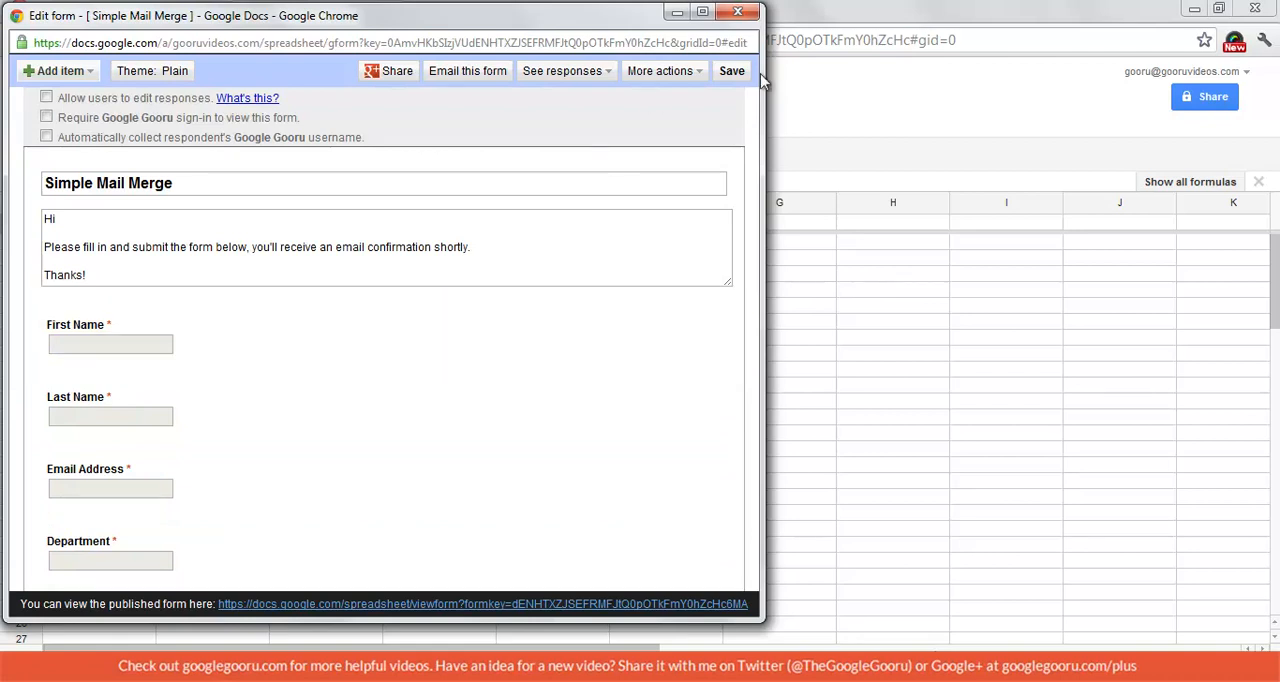
left_click(736, 70)
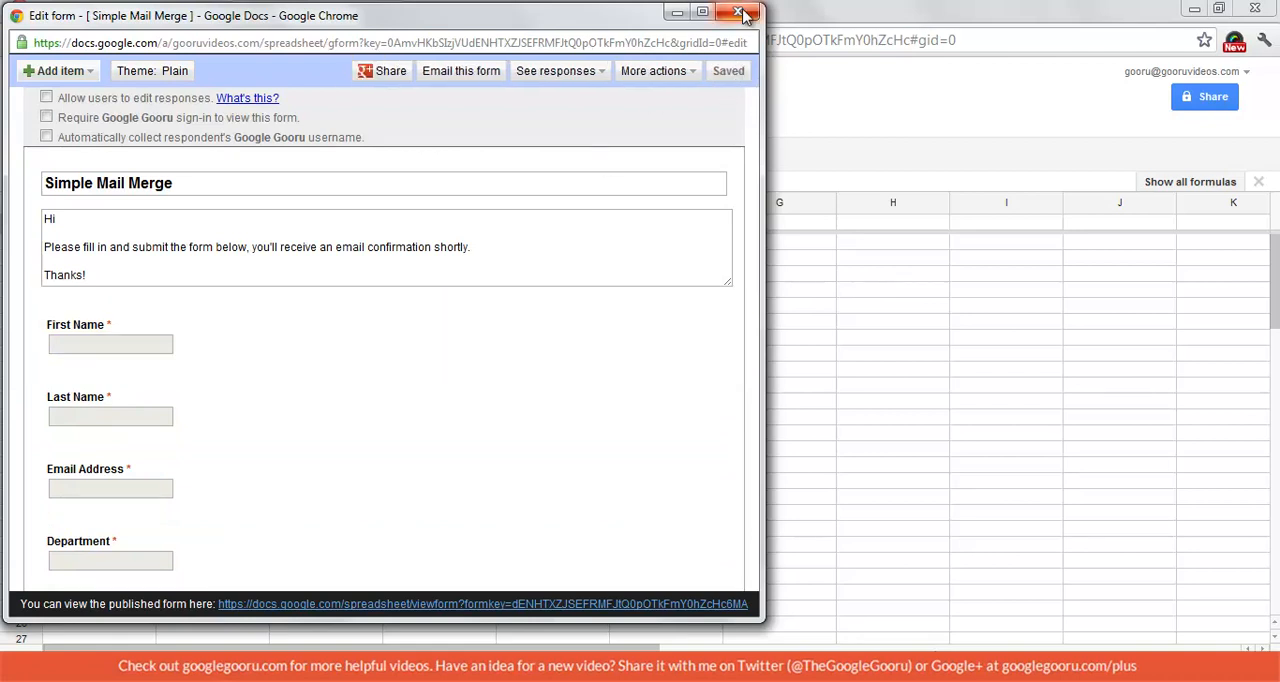
mouse_move(735, 13)
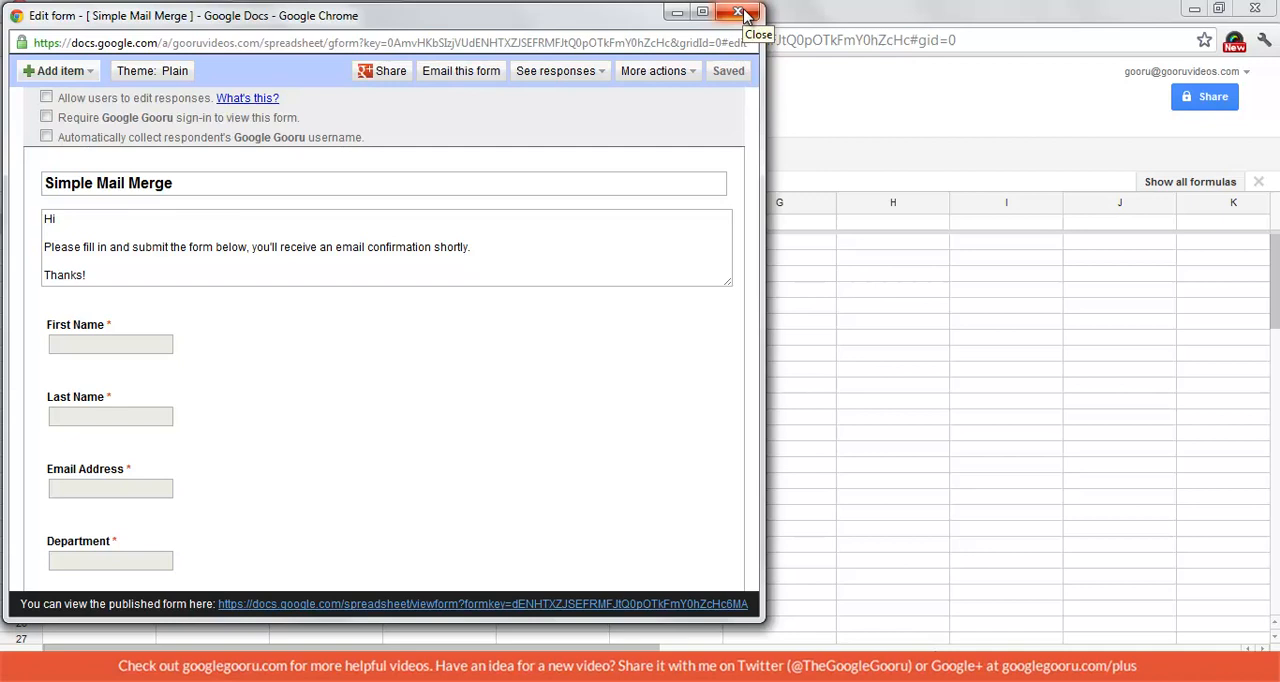
Close the form editor window to see the new Department column E
left_click(734, 13)
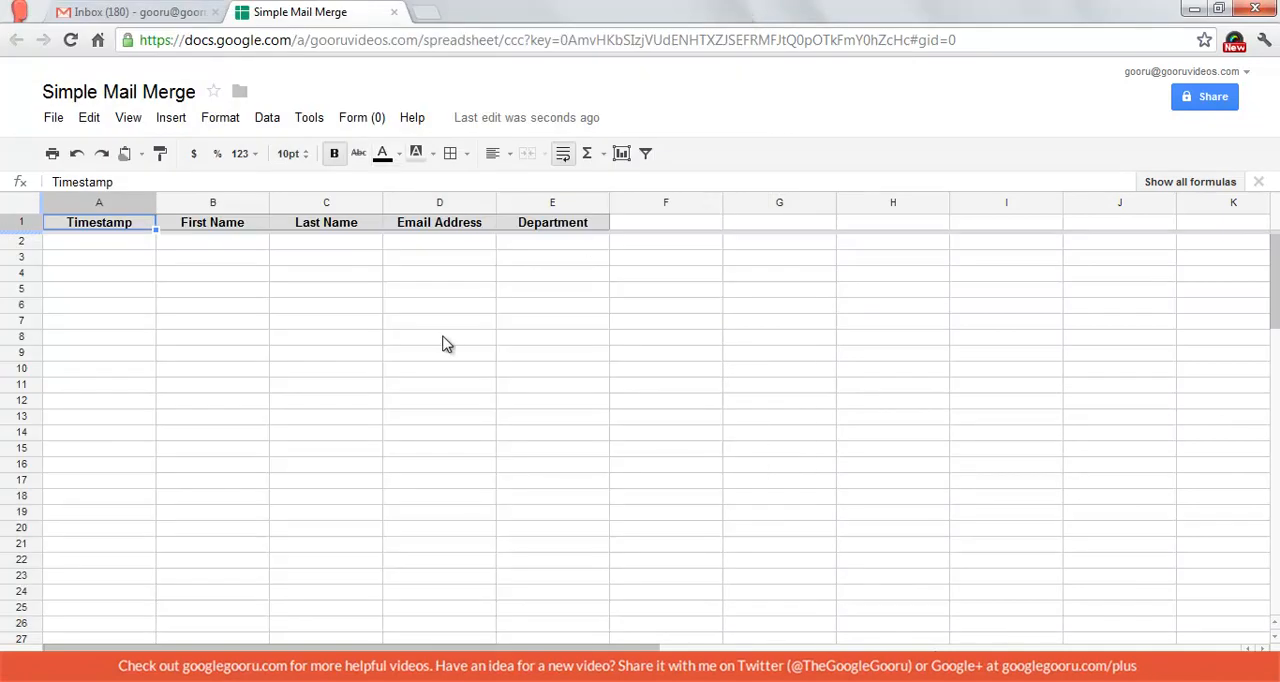
mouse_move(536, 244)
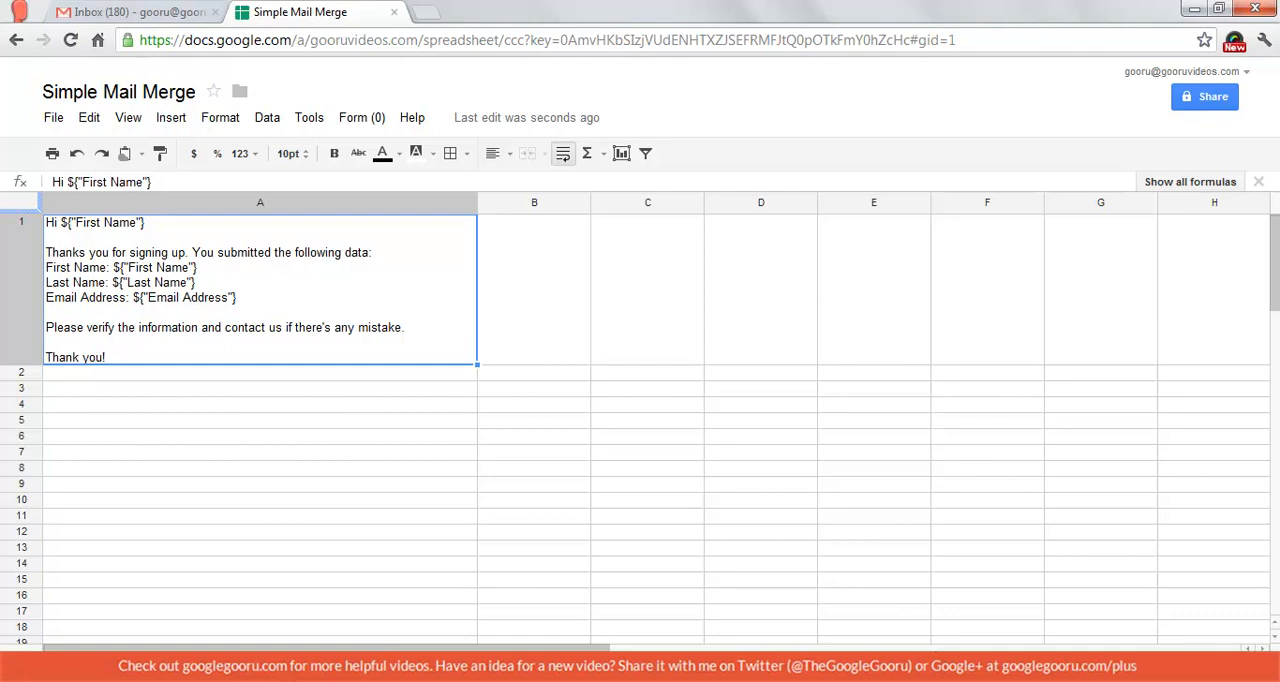
mouse_move(178, 228)
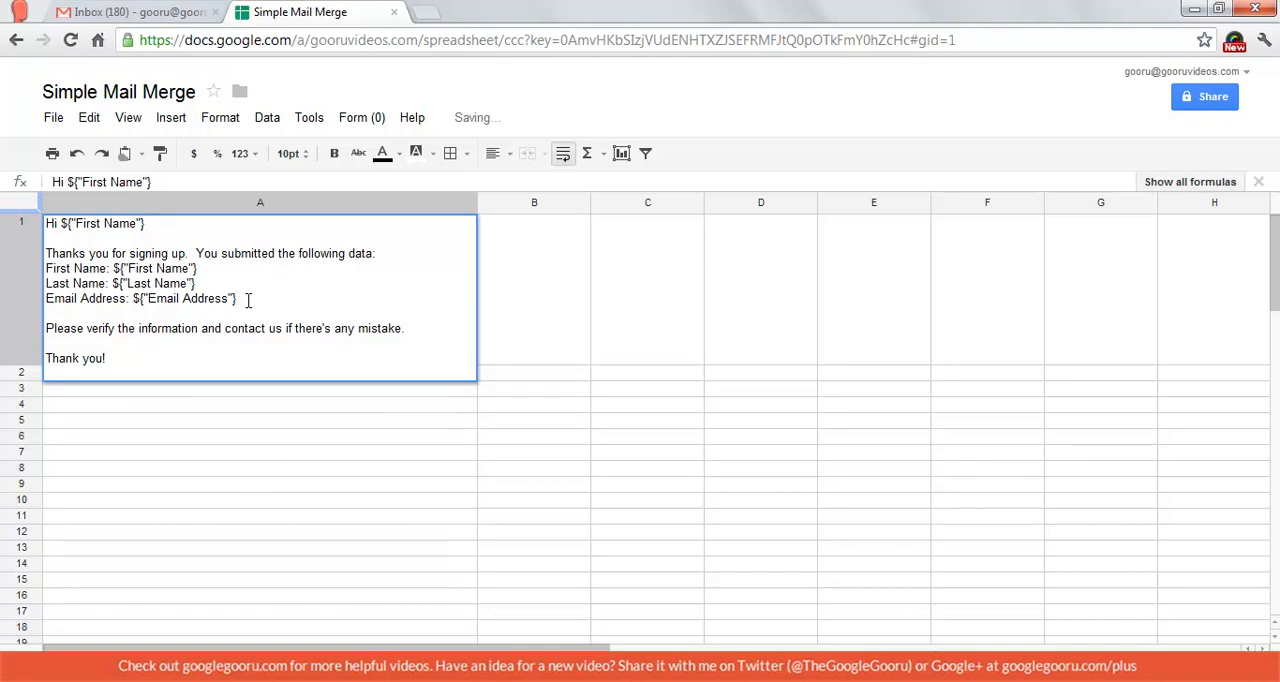
Add the line 'Department: ${"Department"}' to the email template in A1
type("Department: ${\"Department\"}")
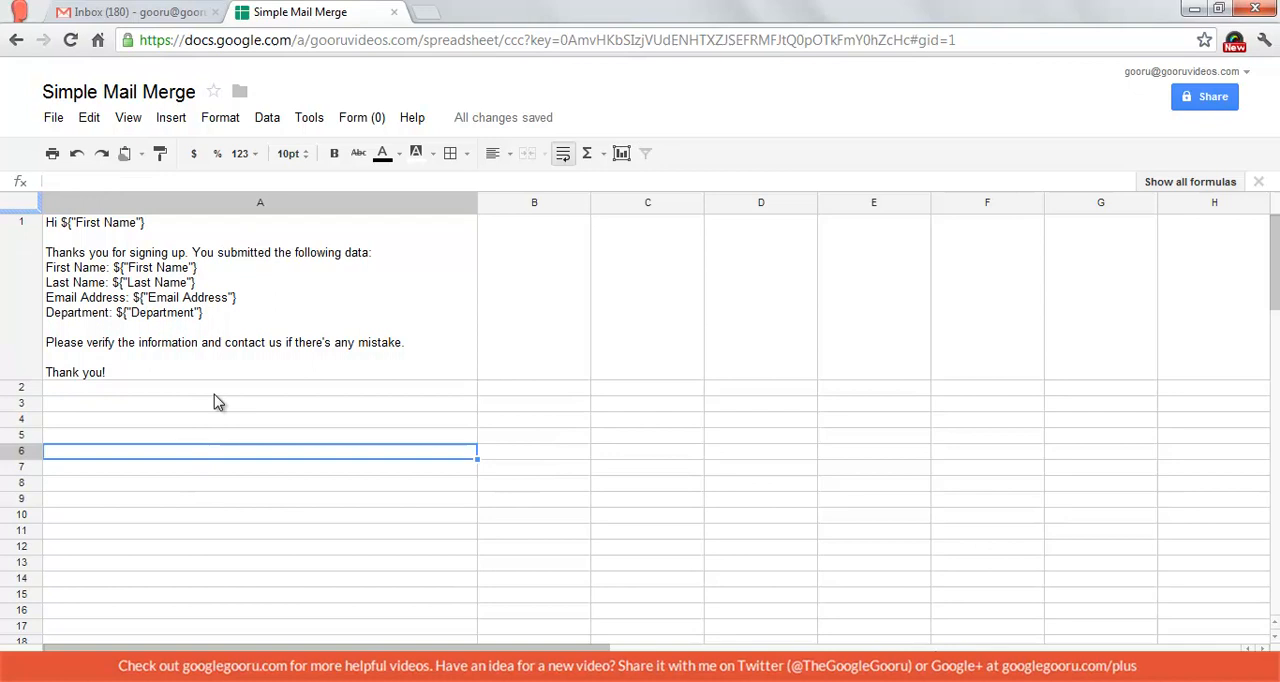
mouse_move(184, 401)
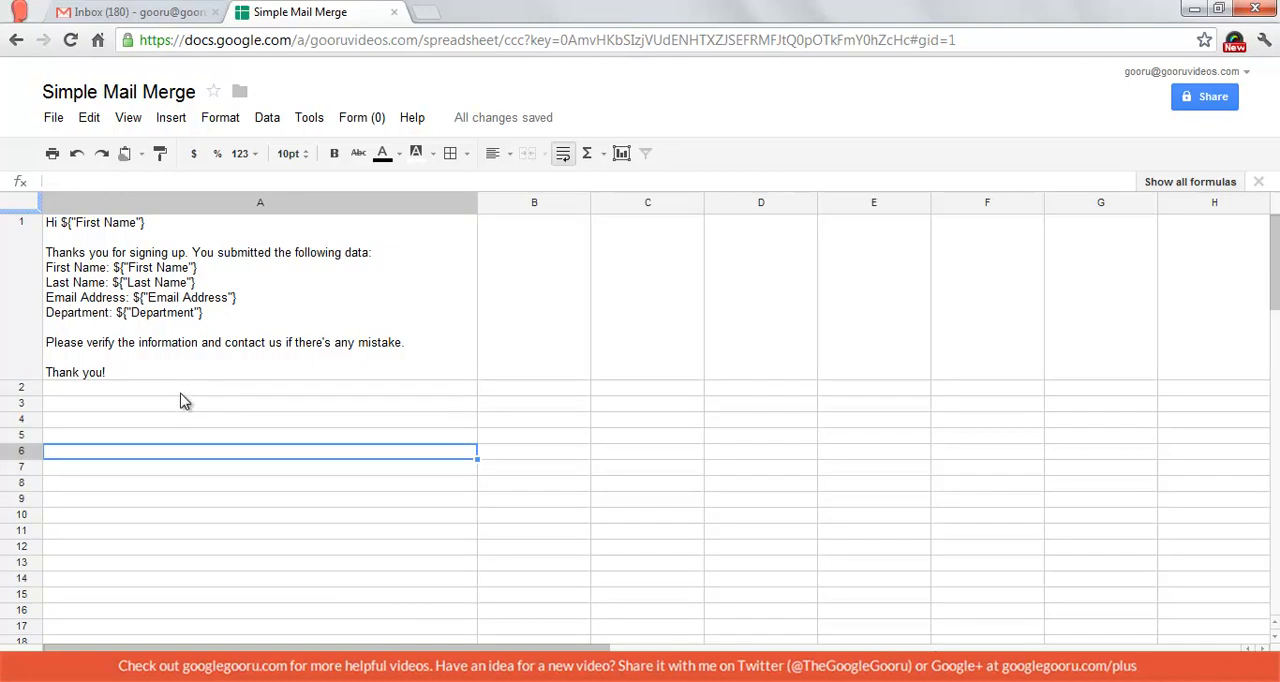
mouse_move(186, 393)
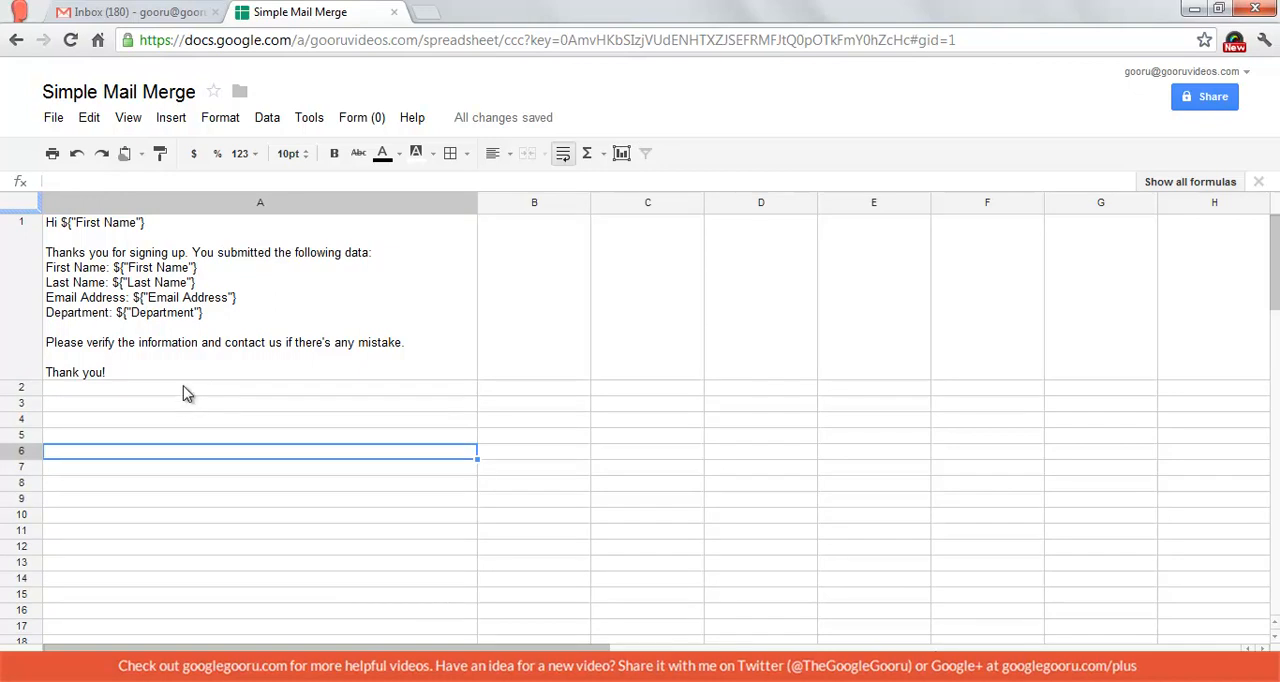
In the script editor, read 5 columns, set emailSubject to 'Test', and save
left_click(309, 117)
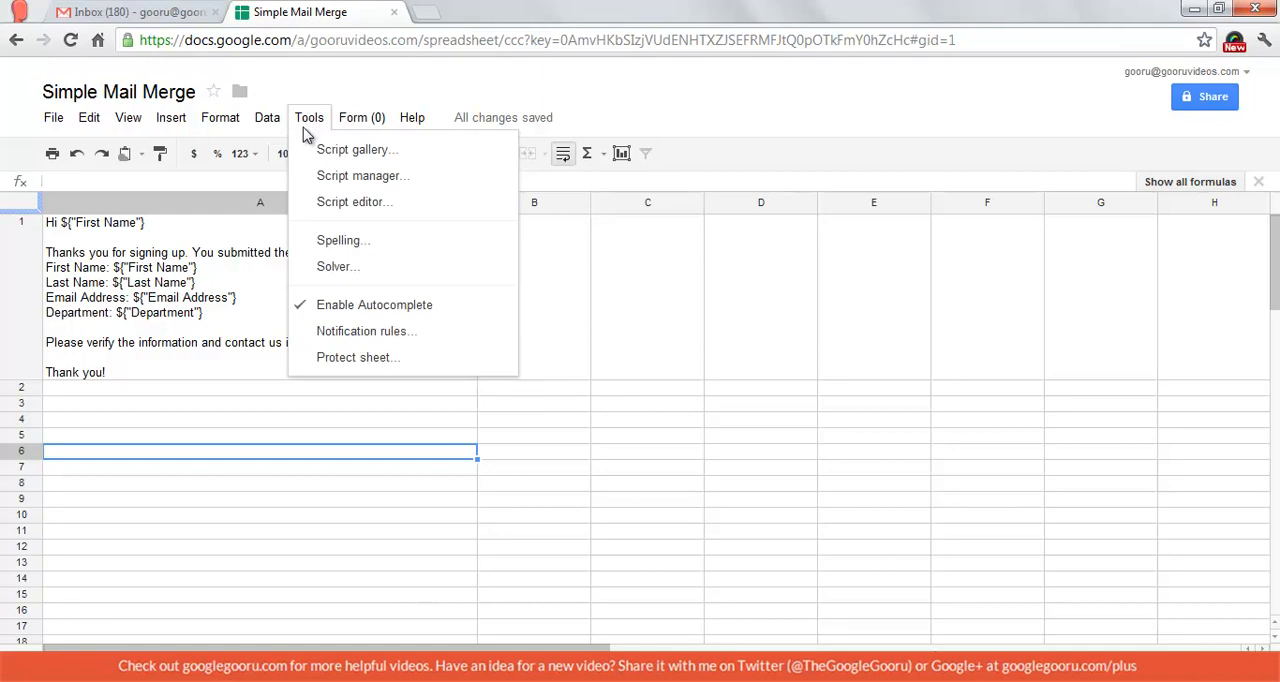
left_click(354, 201)
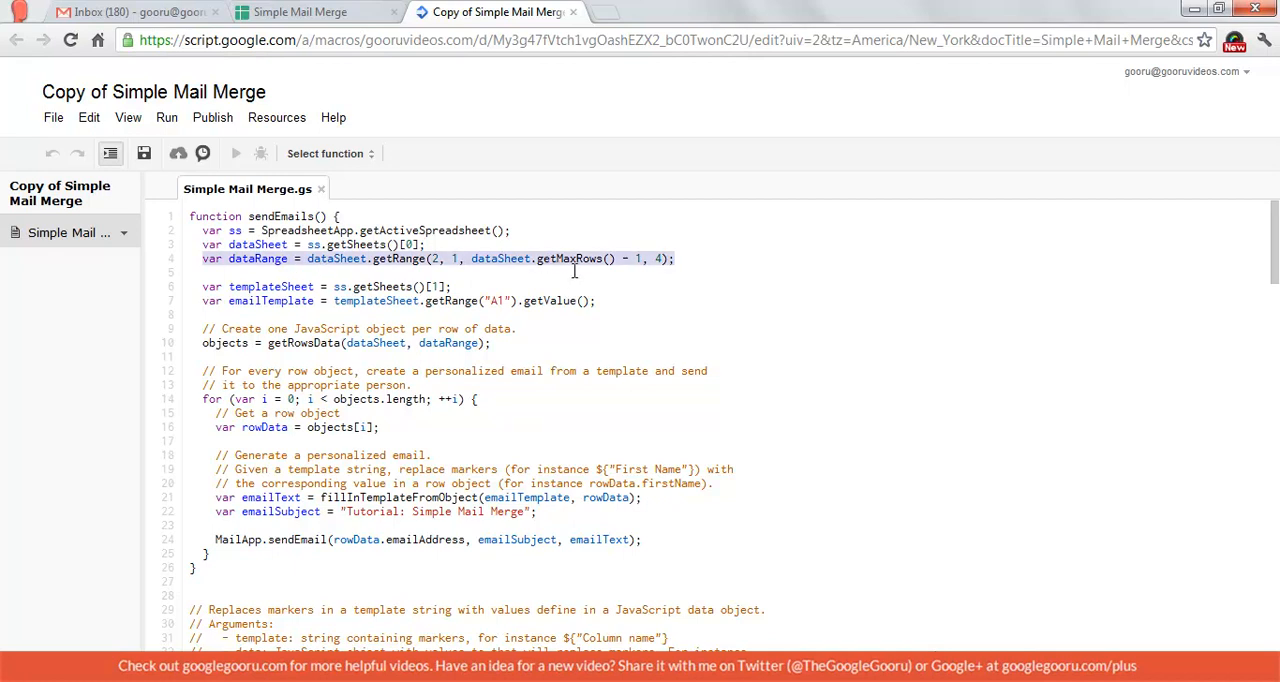
mouse_move(629, 277)
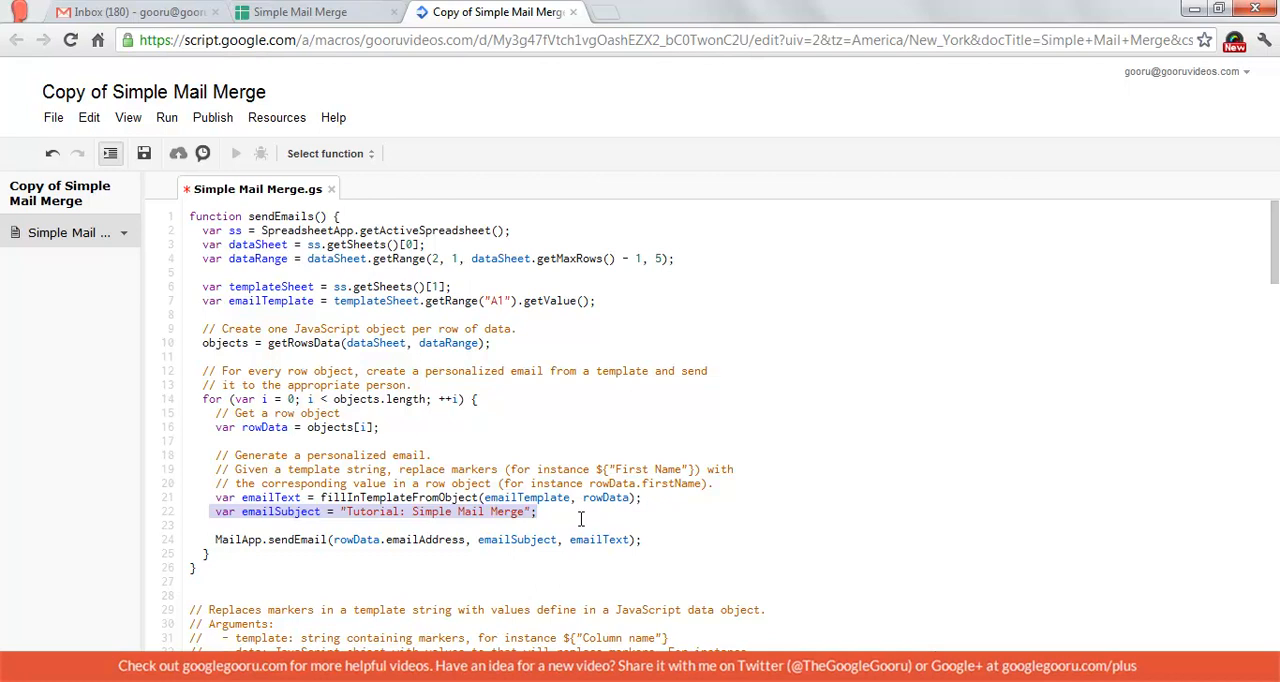
type("Test")
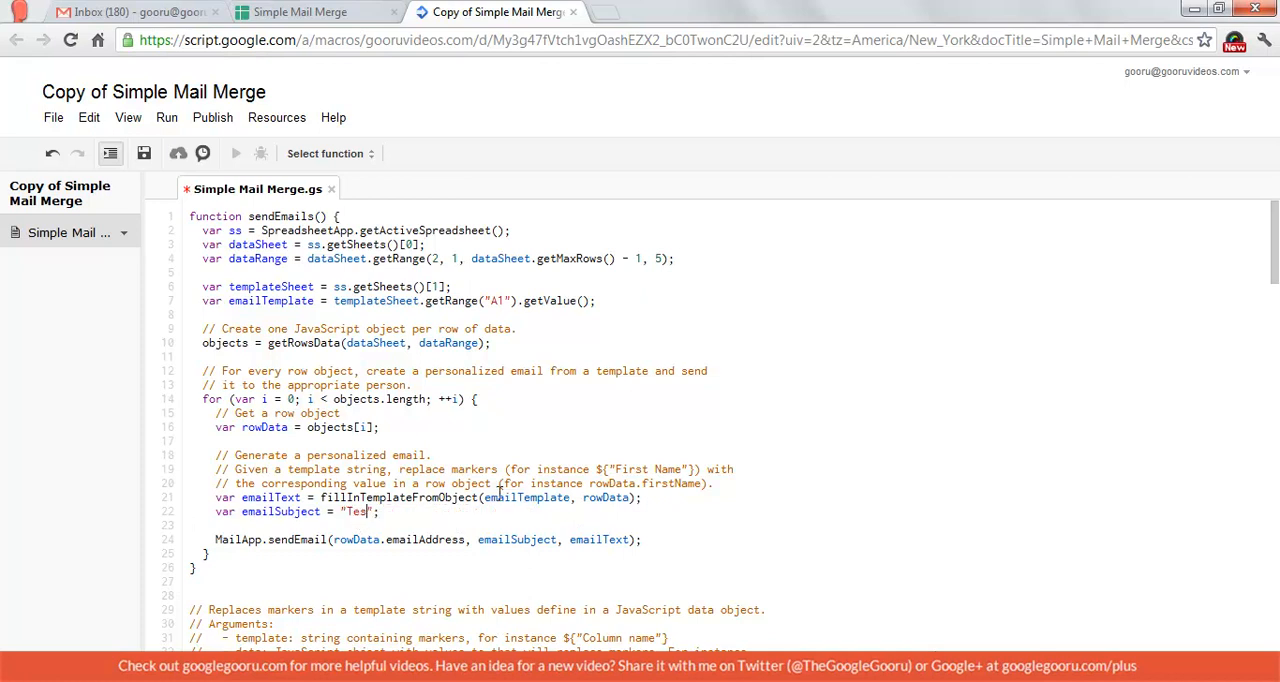
type("t")
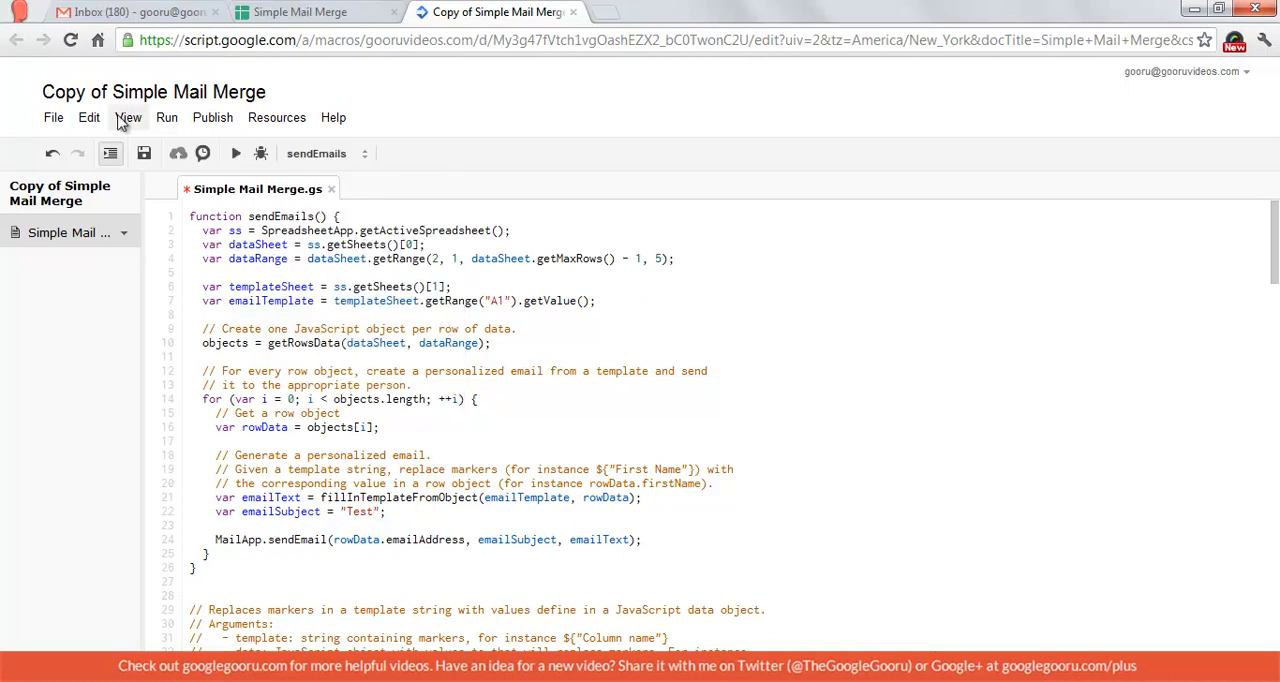
left_click(53, 117)
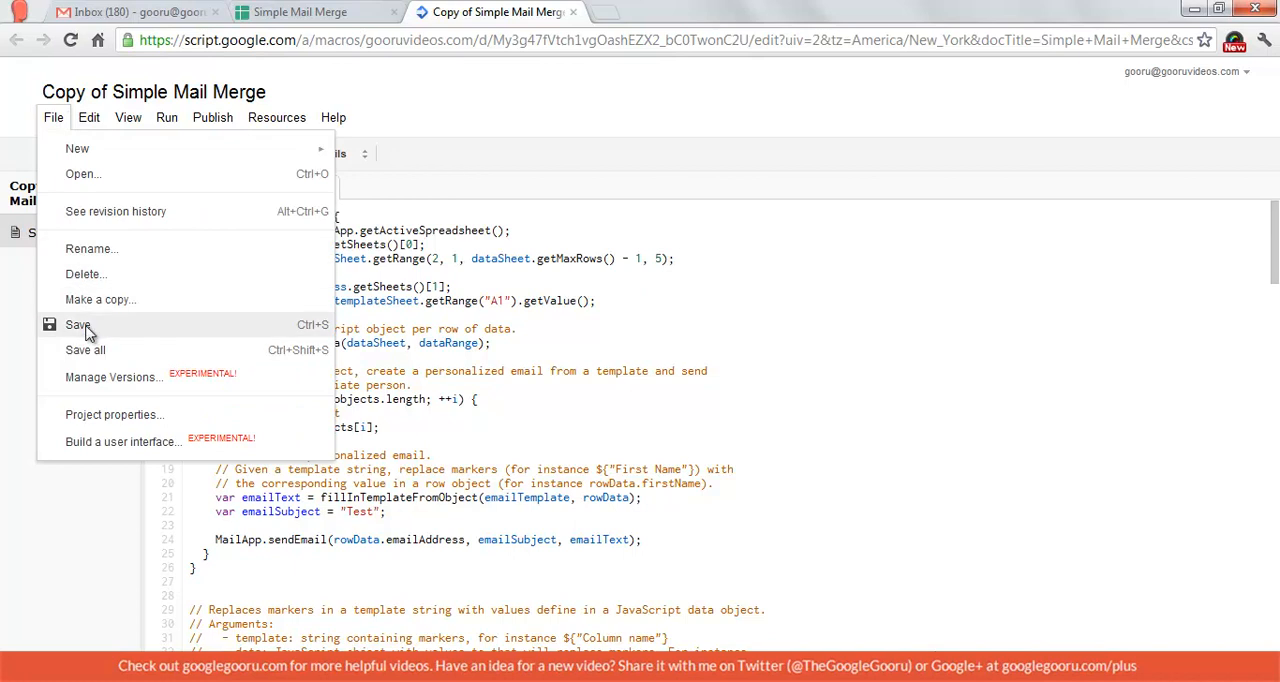
left_click(78, 324)
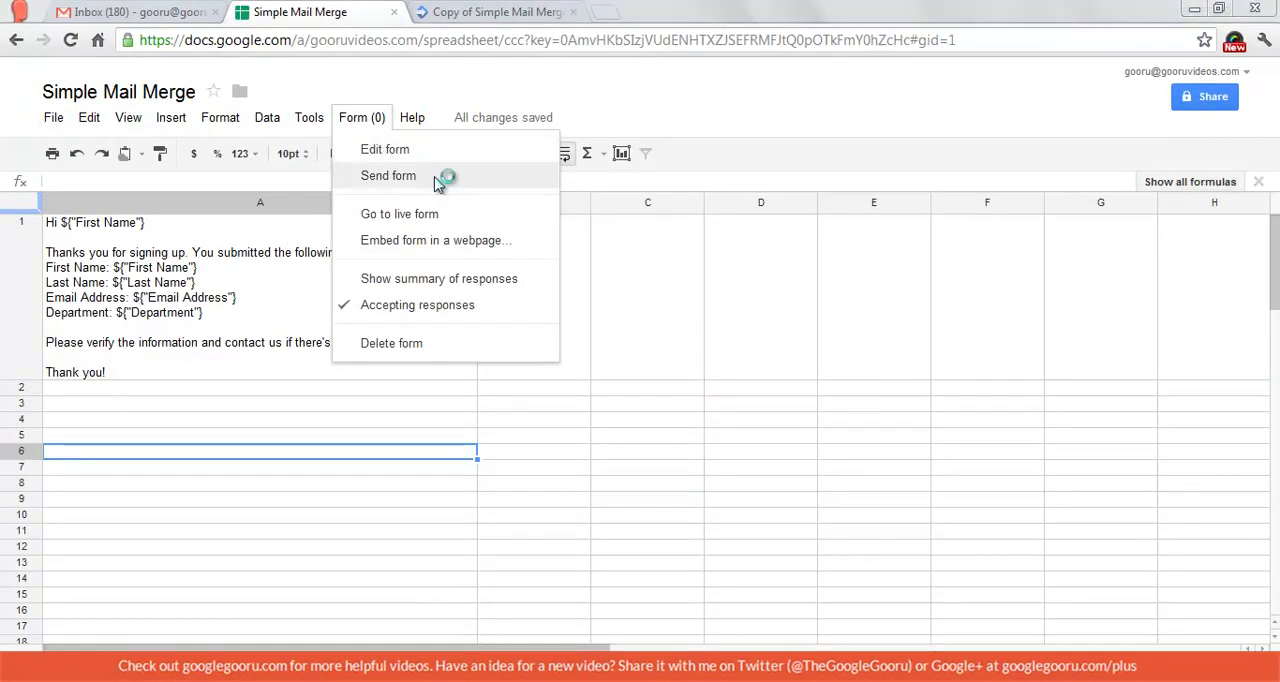
left_click(388, 175)
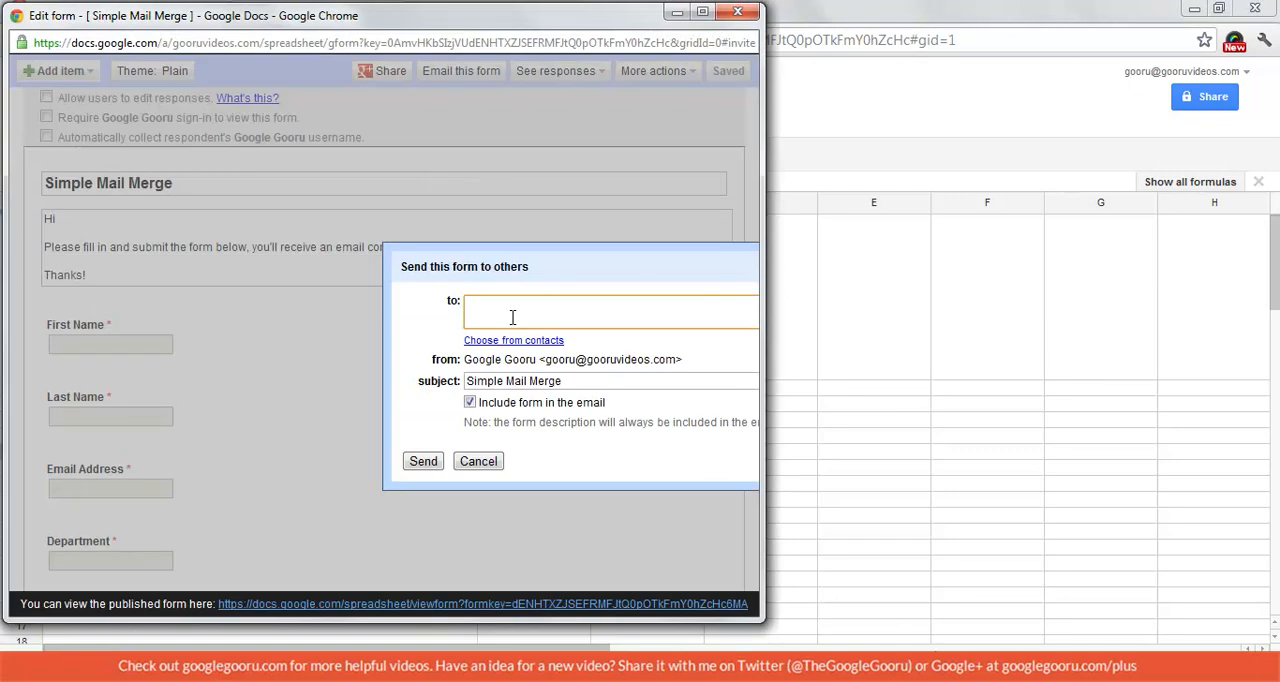
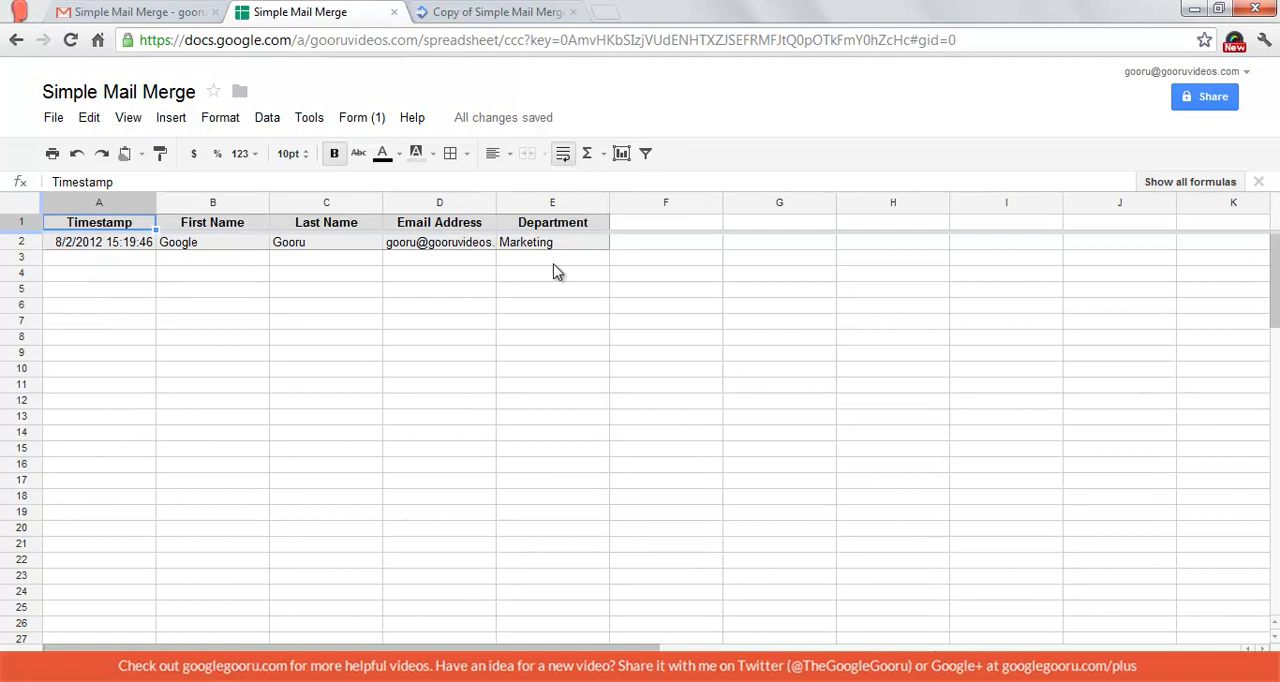
mouse_move(445, 273)
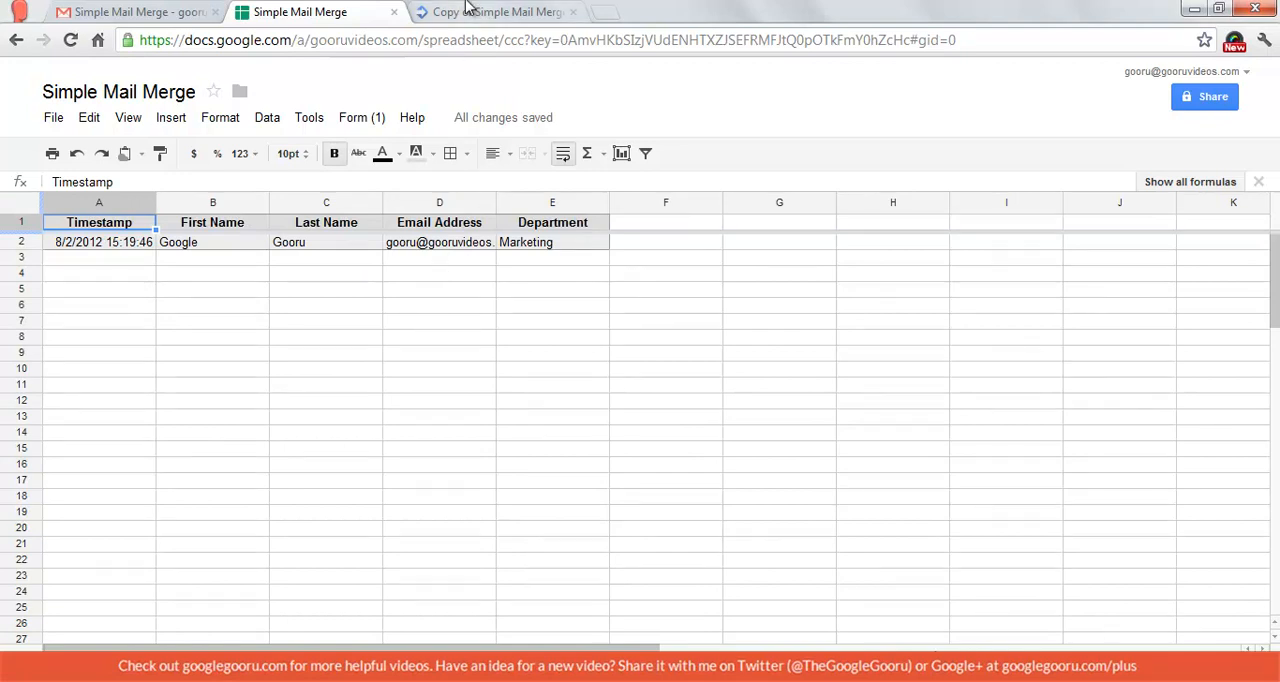
left_click(497, 11)
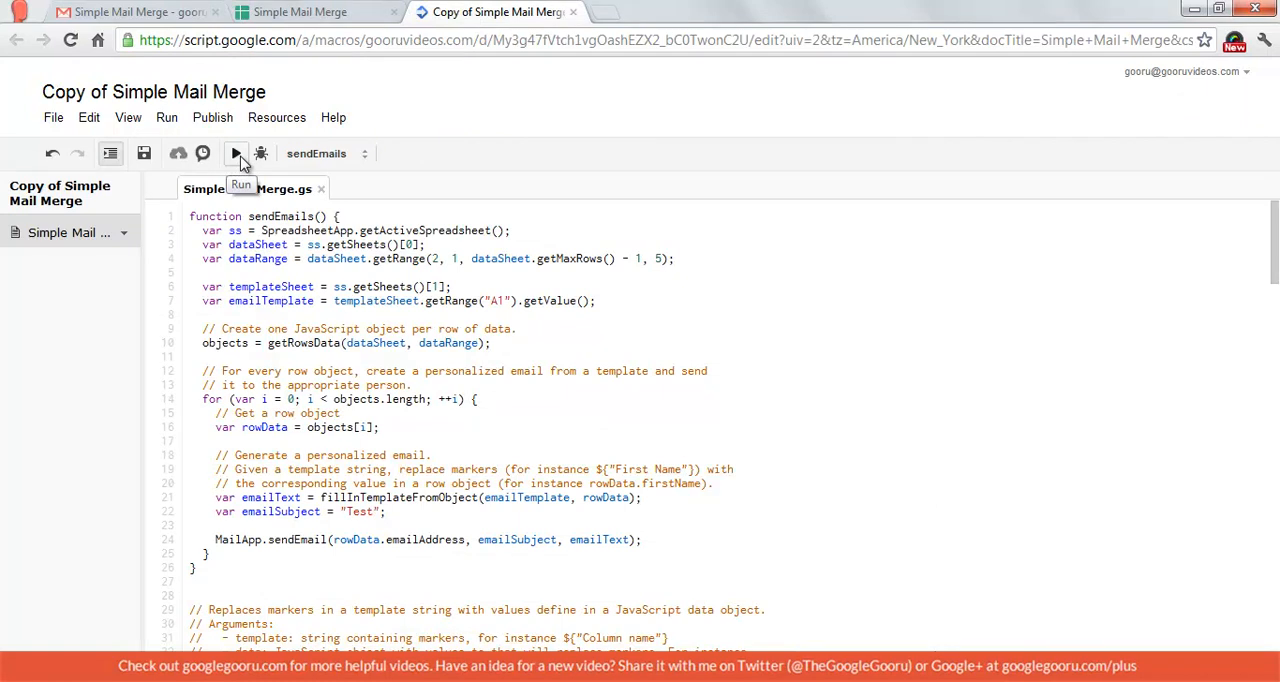
Run sendEmails, grant it permission, then switch to the Gmail tab
left_click(236, 153)
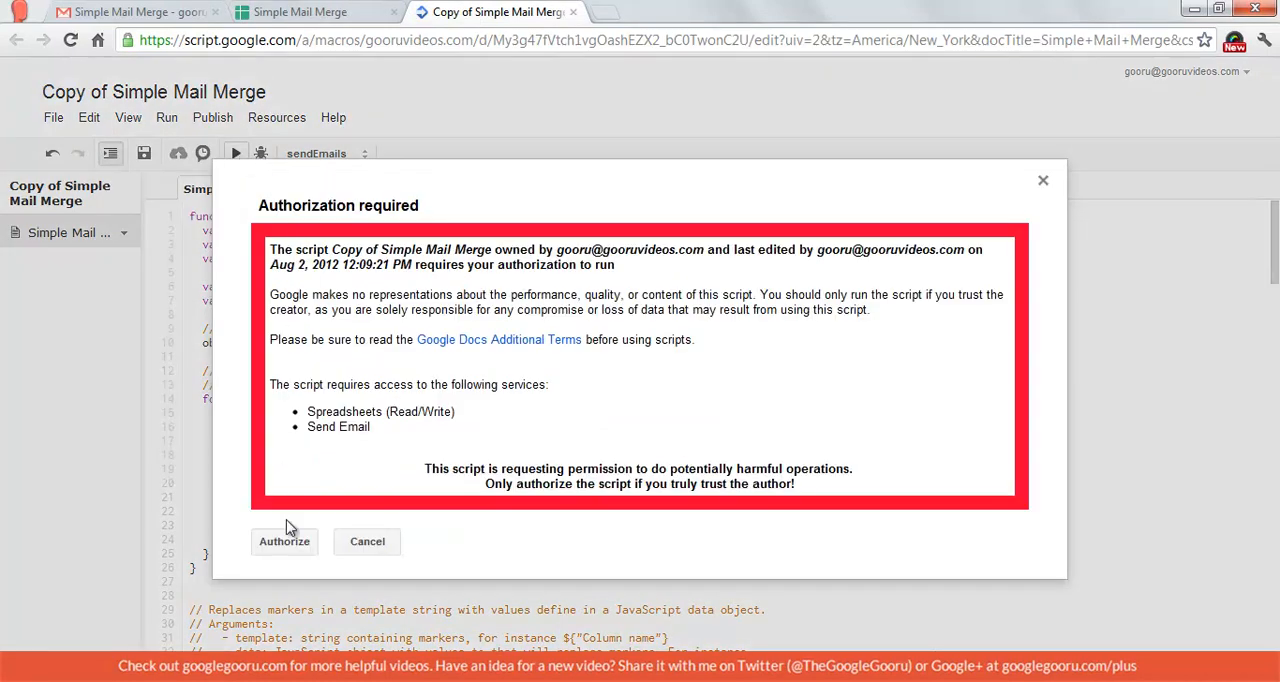
left_click(284, 542)
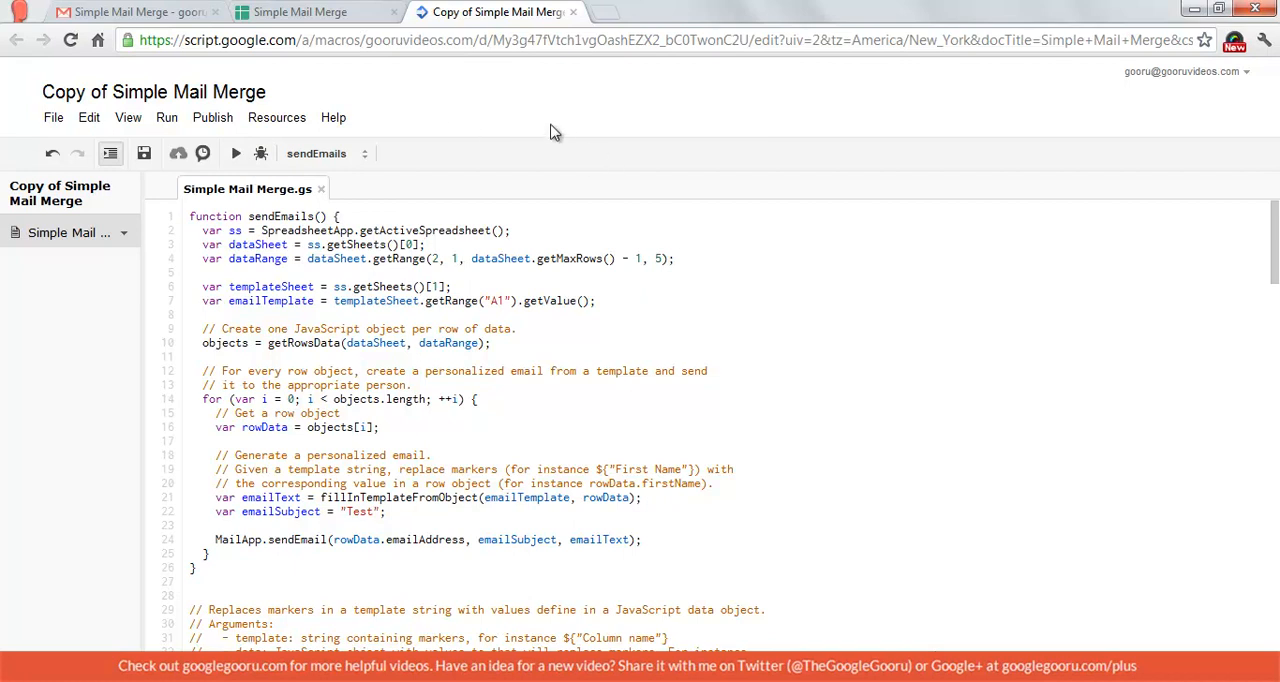
mouse_move(592, 150)
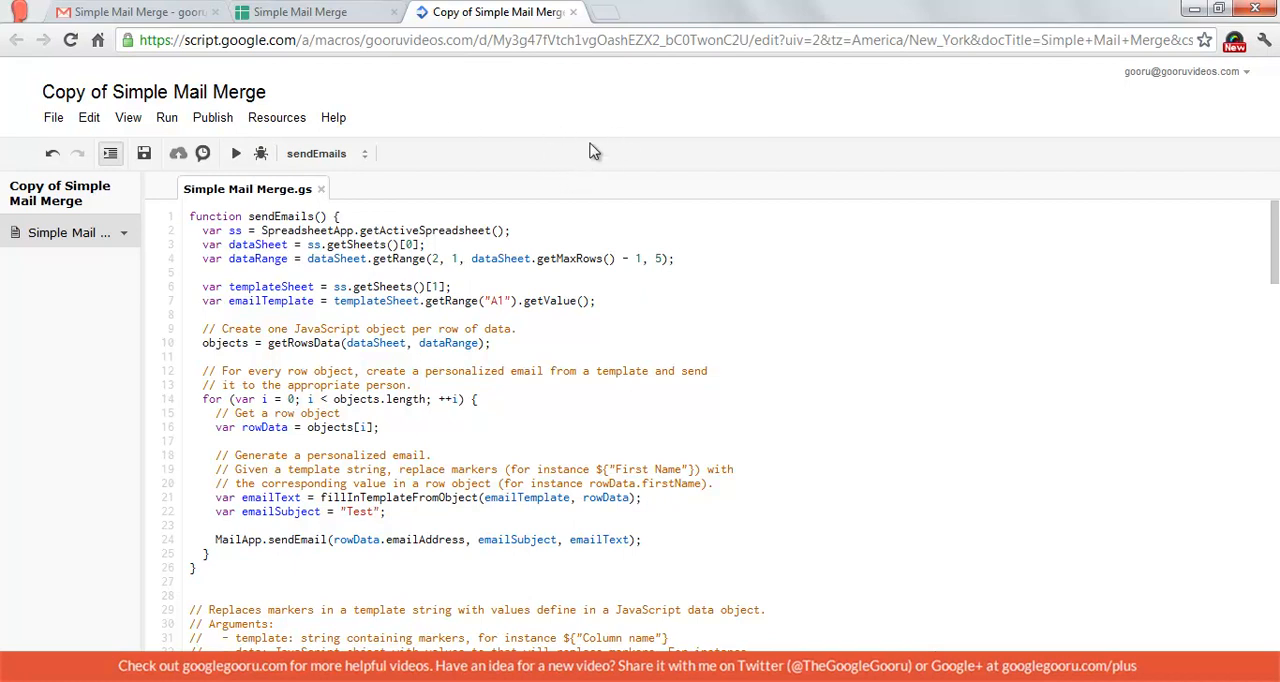
left_click(130, 11)
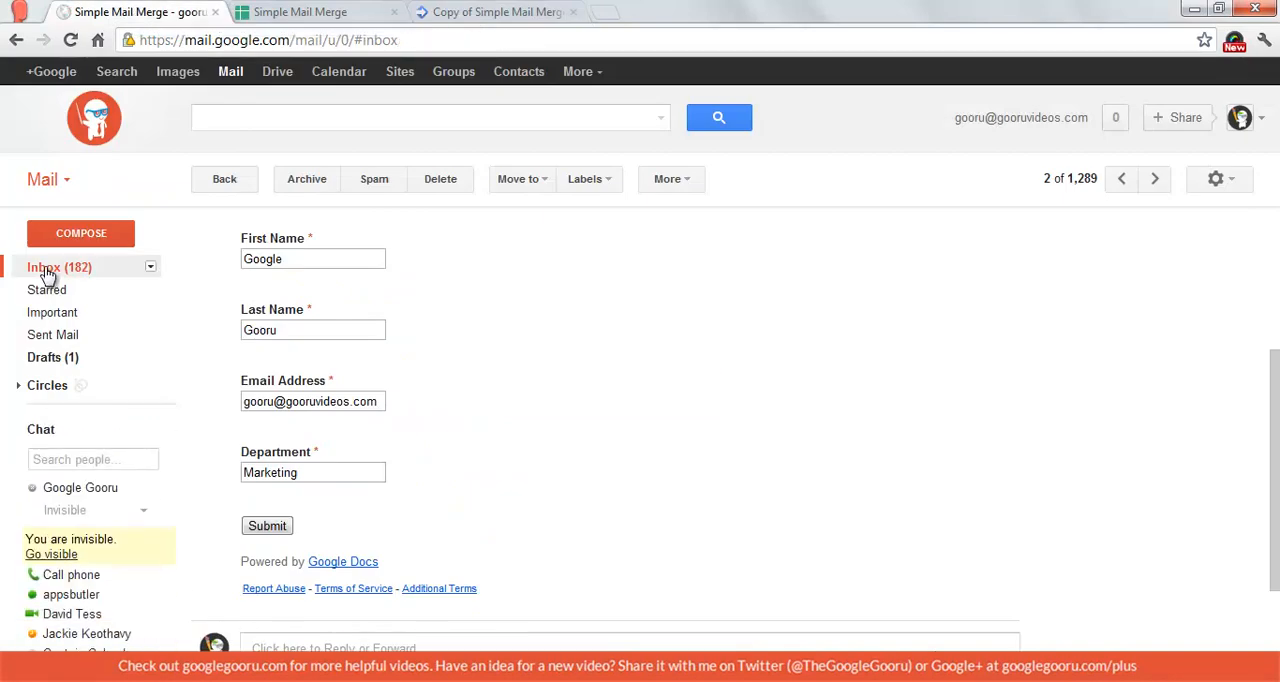